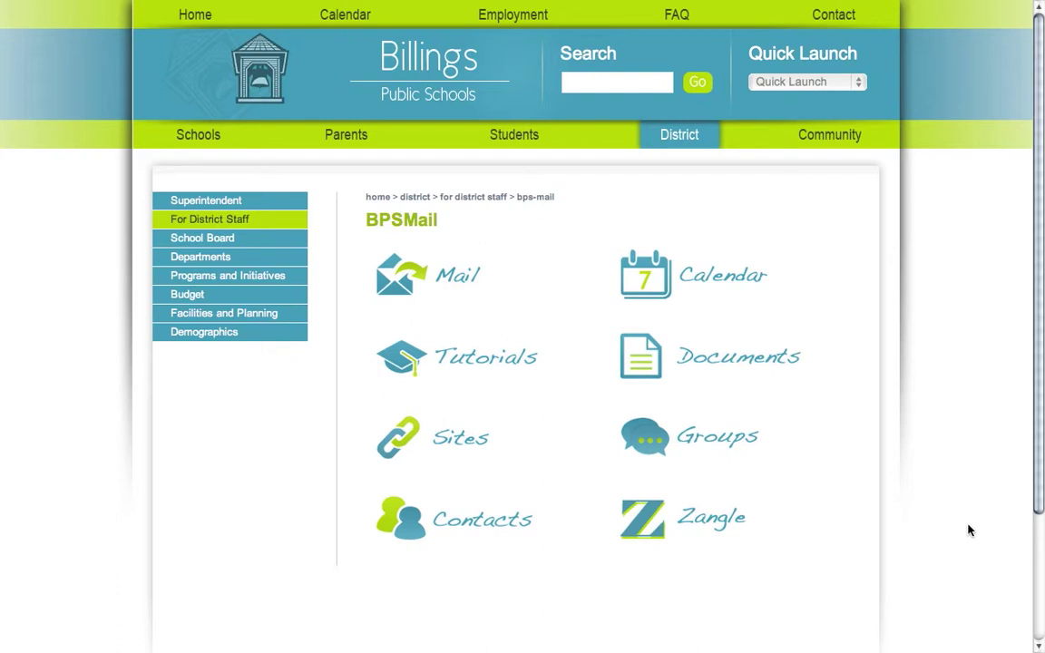
{"action": "mouse_move", "coordinate": [488, 520]}
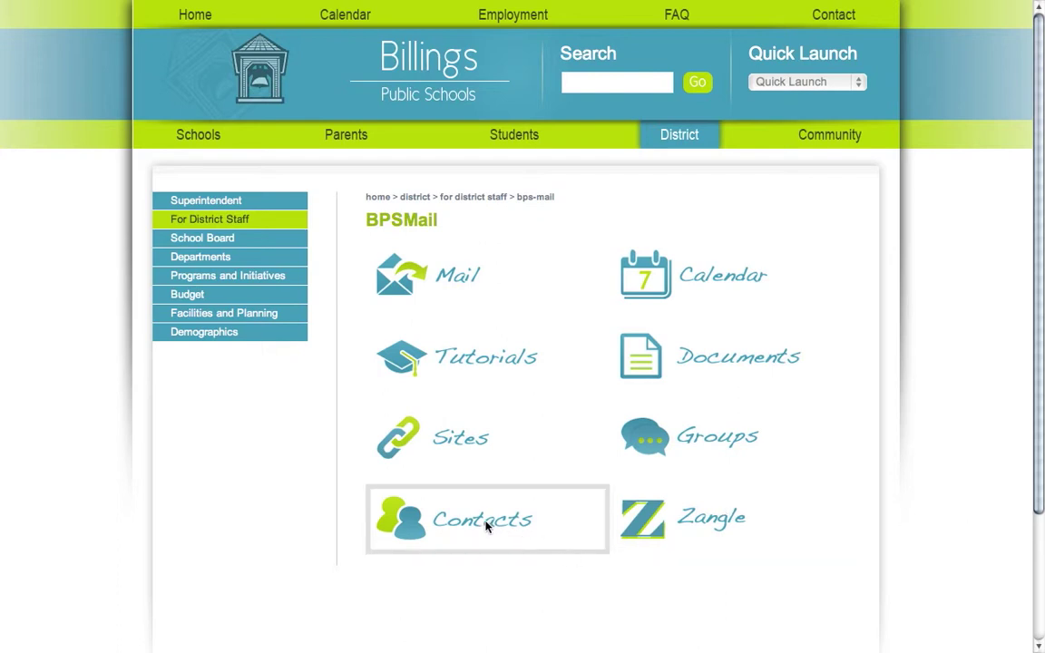
Open Google Contacts from the BPSMail page to show My Contacts' 121 entries
{"action": "left_click", "coordinate": [482, 519]}
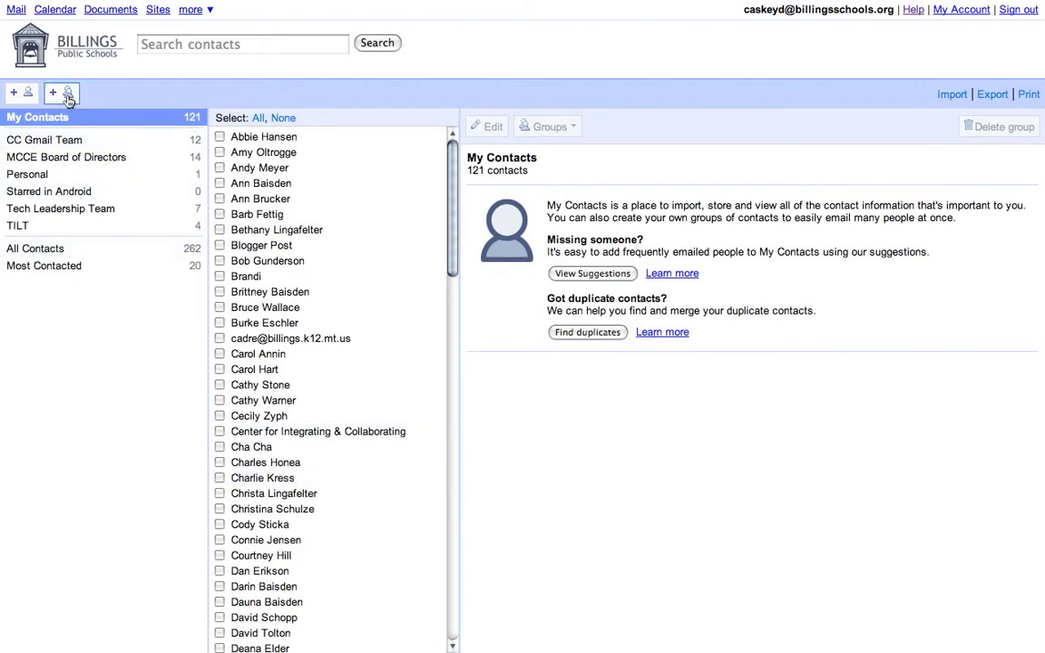
{"action": "mouse_move", "coordinate": [61, 93]}
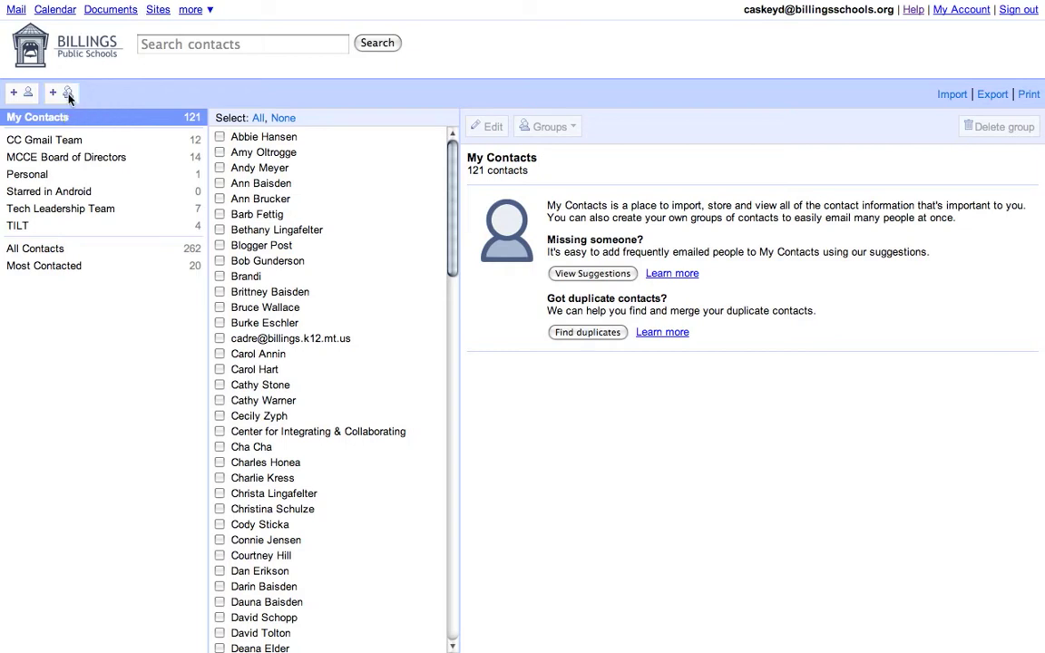
Create a new contact group named 'Family'
{"action": "left_click", "coordinate": [61, 93]}
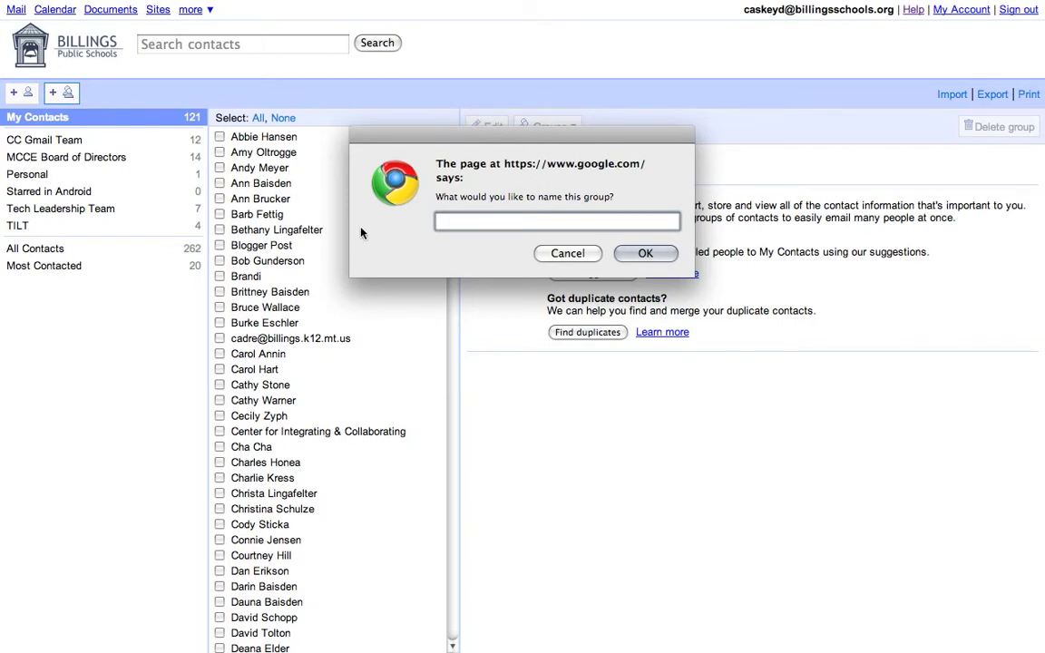
{"action": "type", "text": "F"}
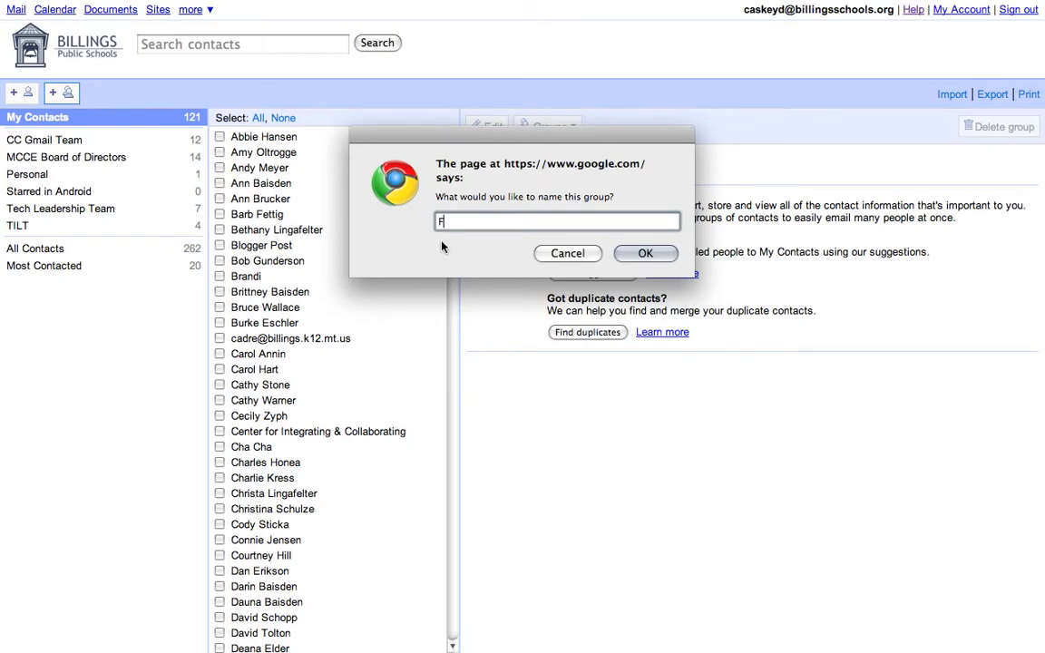
{"action": "type", "text": "amily"}
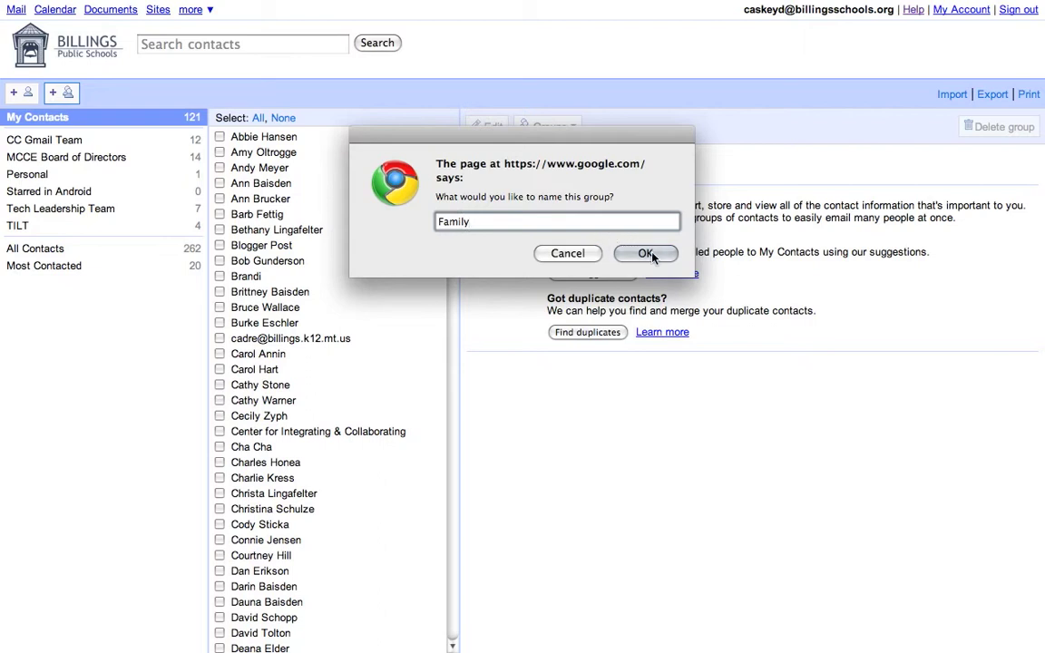
{"action": "left_click", "coordinate": [645, 253]}
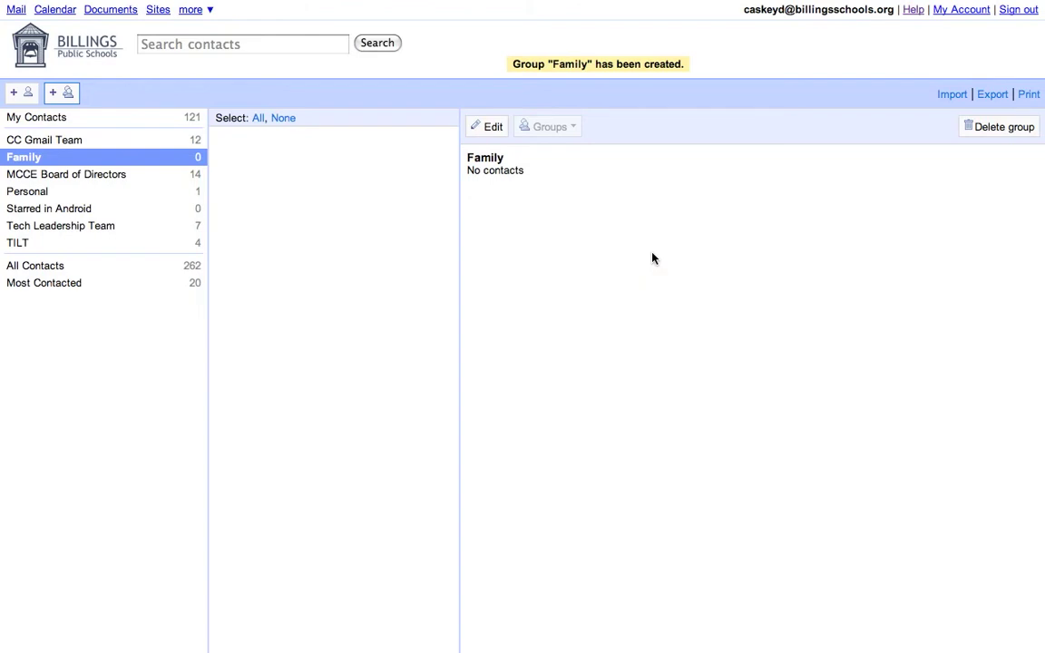
{"action": "mouse_move", "coordinate": [234, 193]}
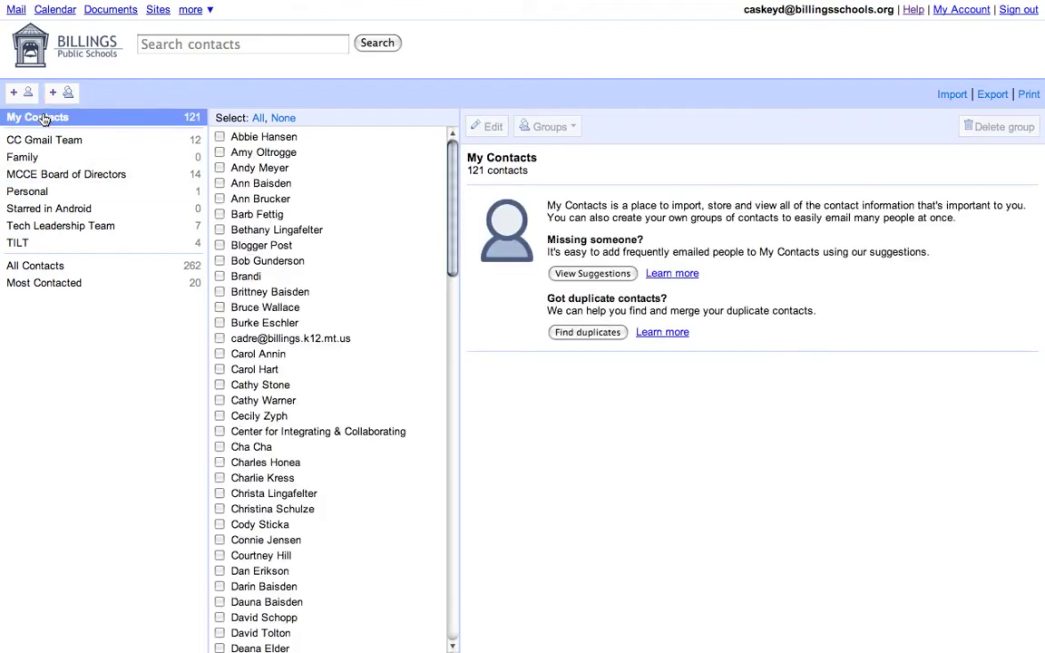
{"action": "mouse_move", "coordinate": [268, 136]}
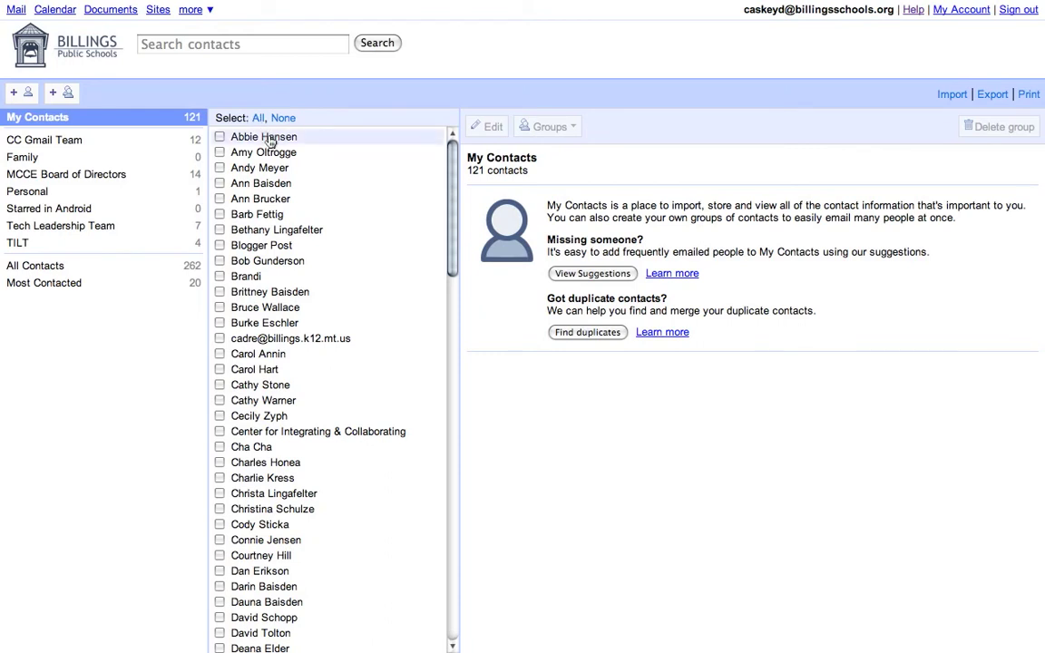
{"action": "mouse_move", "coordinate": [306, 376]}
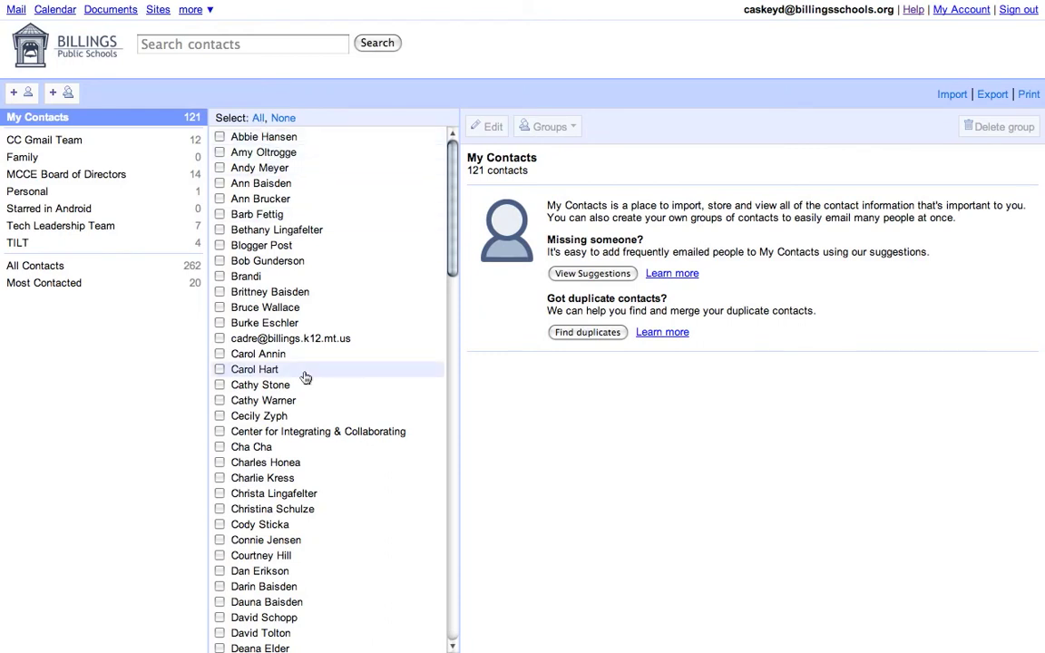
{"action": "mouse_move", "coordinate": [308, 184]}
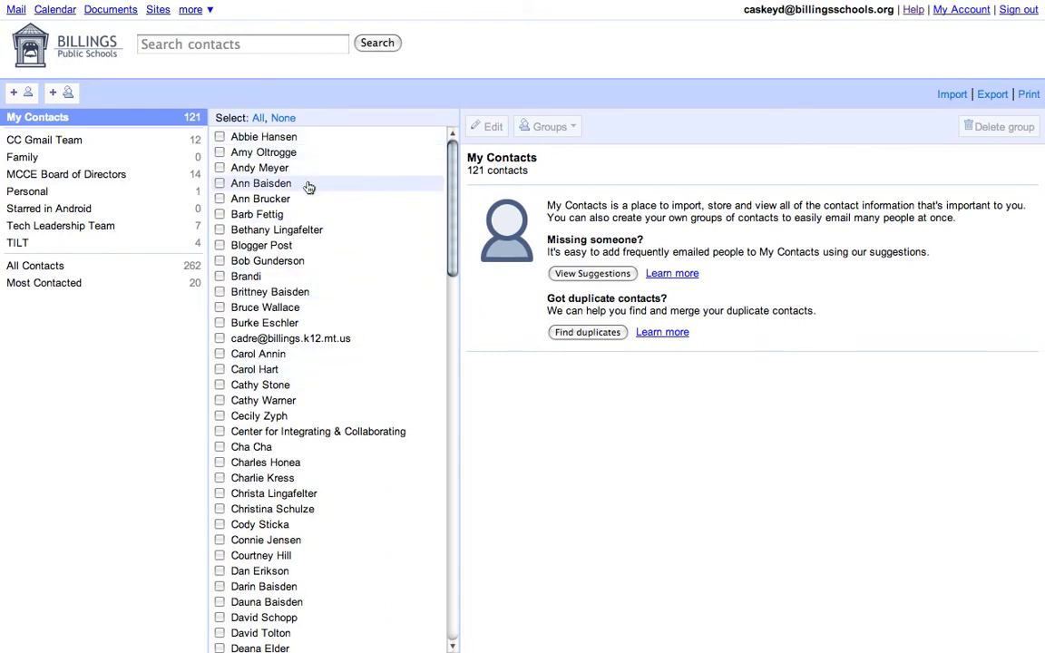
{"action": "left_click", "coordinate": [264, 184]}
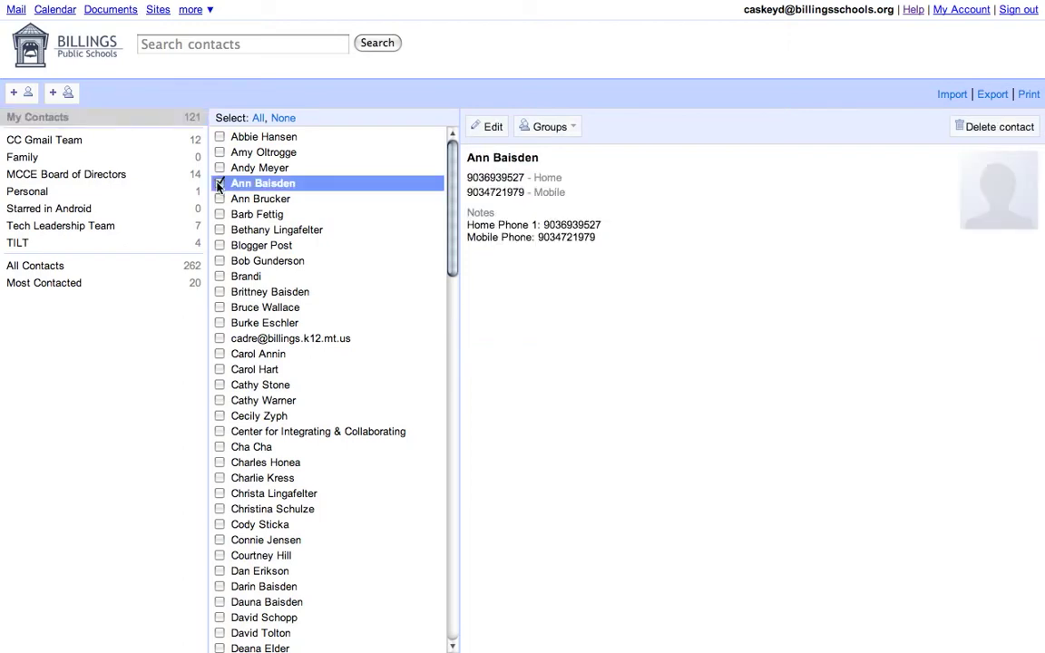
{"action": "left_click", "coordinate": [220, 230]}
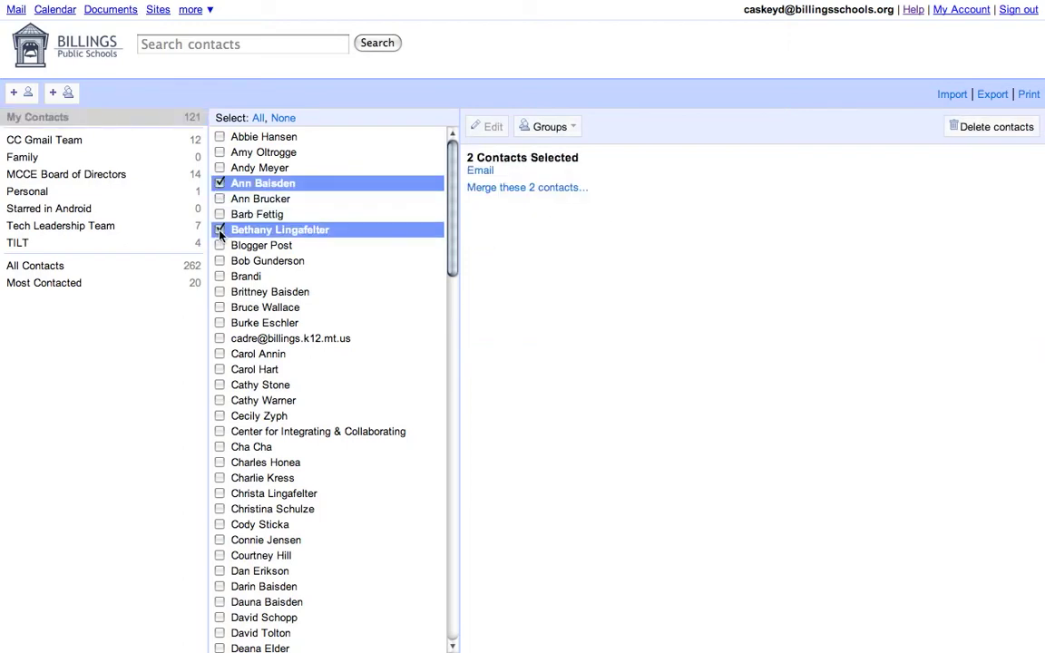
{"action": "left_click", "coordinate": [220, 292]}
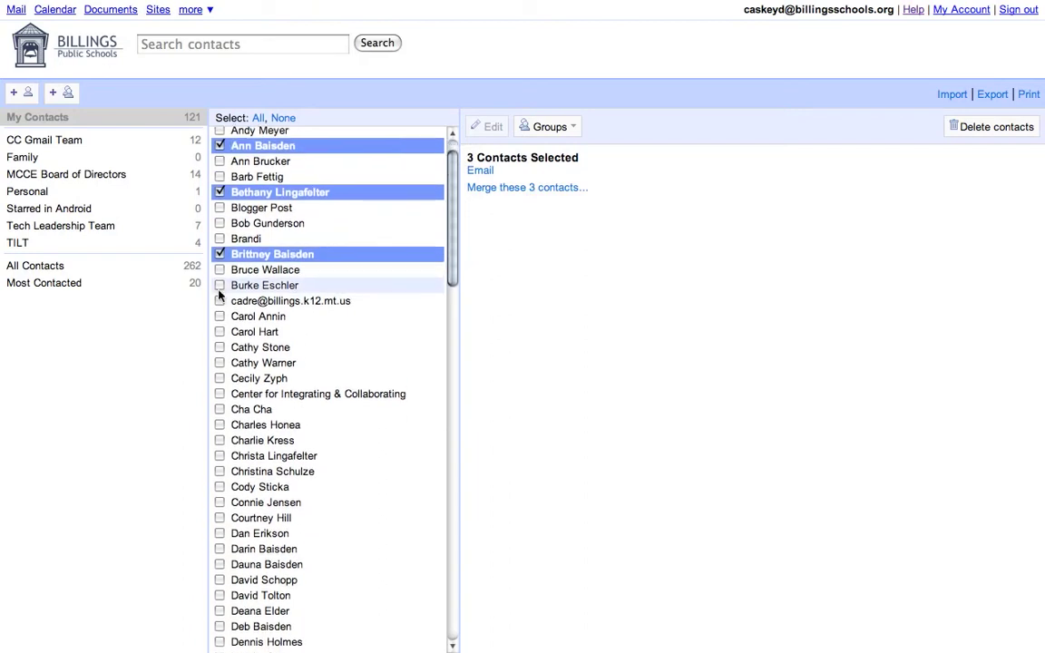
{"action": "scroll", "scroll_direction": "down", "scroll_amount": 3}
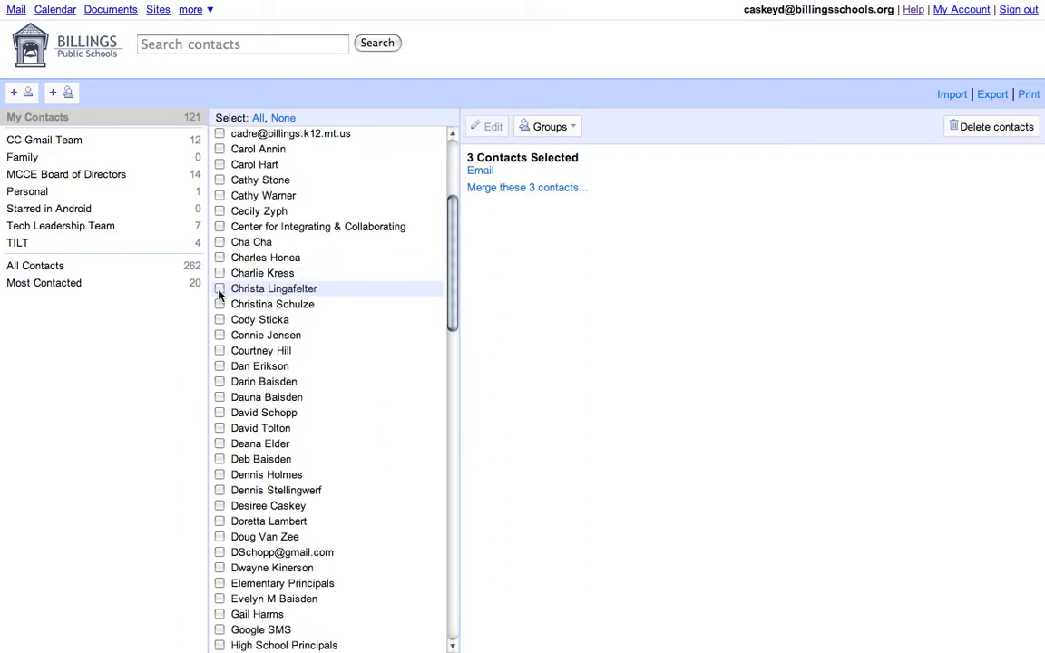
{"action": "left_click", "coordinate": [220, 288]}
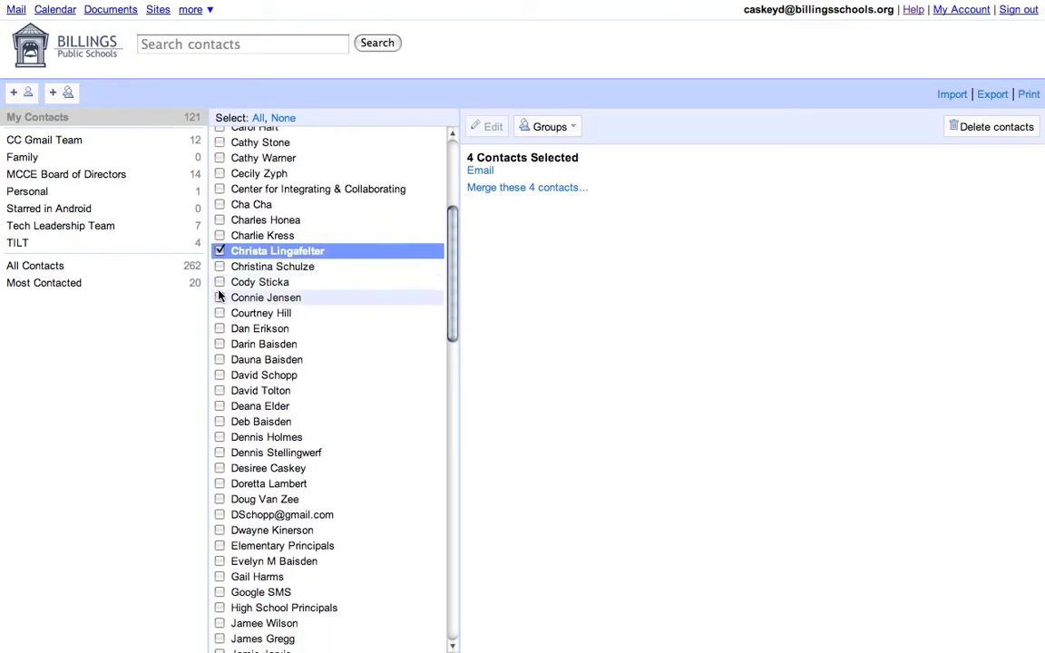
{"action": "left_click", "coordinate": [220, 343]}
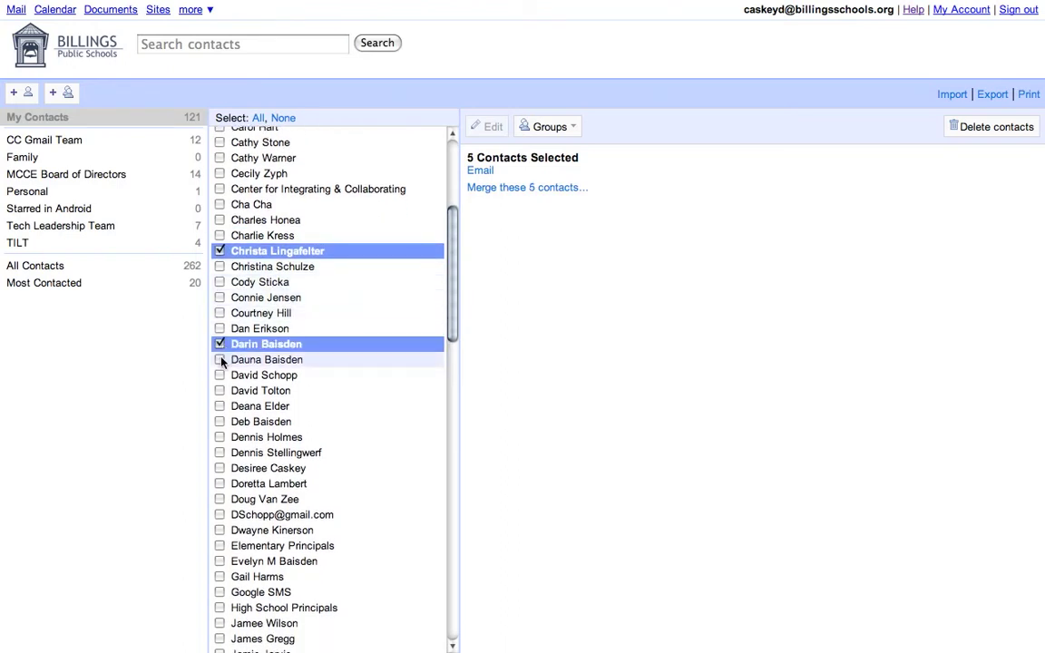
{"action": "left_click", "coordinate": [220, 375]}
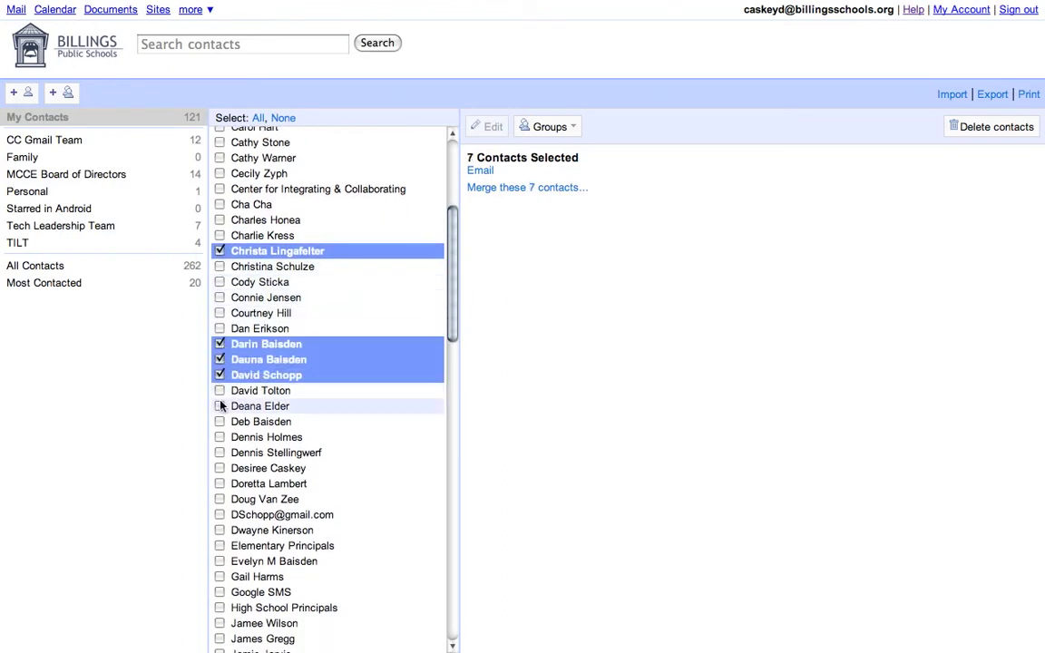
{"action": "left_click", "coordinate": [220, 422]}
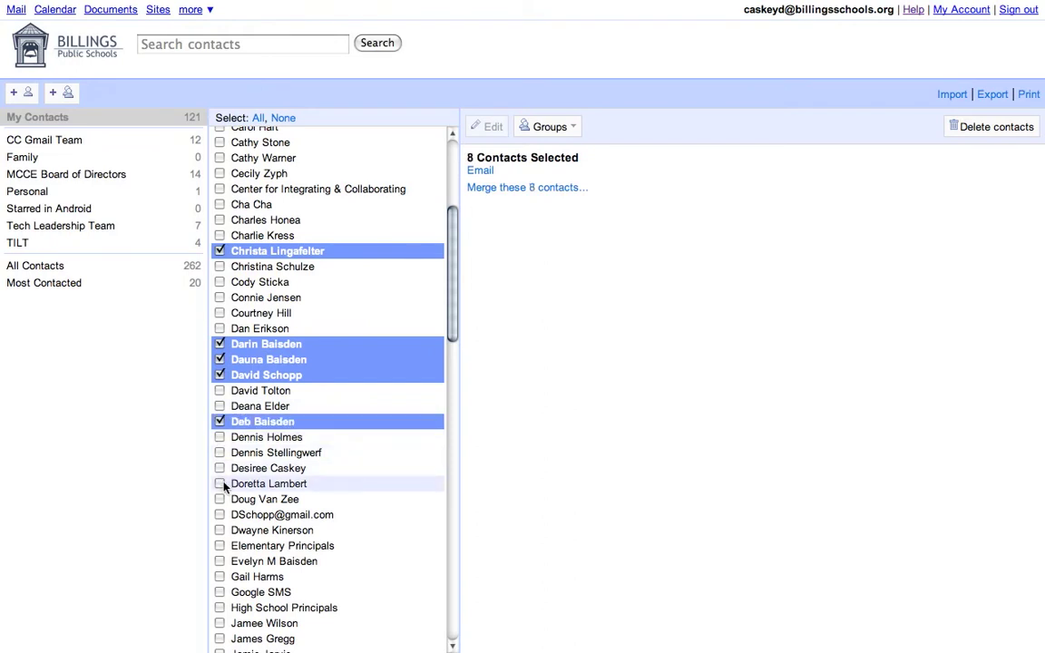
{"action": "left_click", "coordinate": [219, 561]}
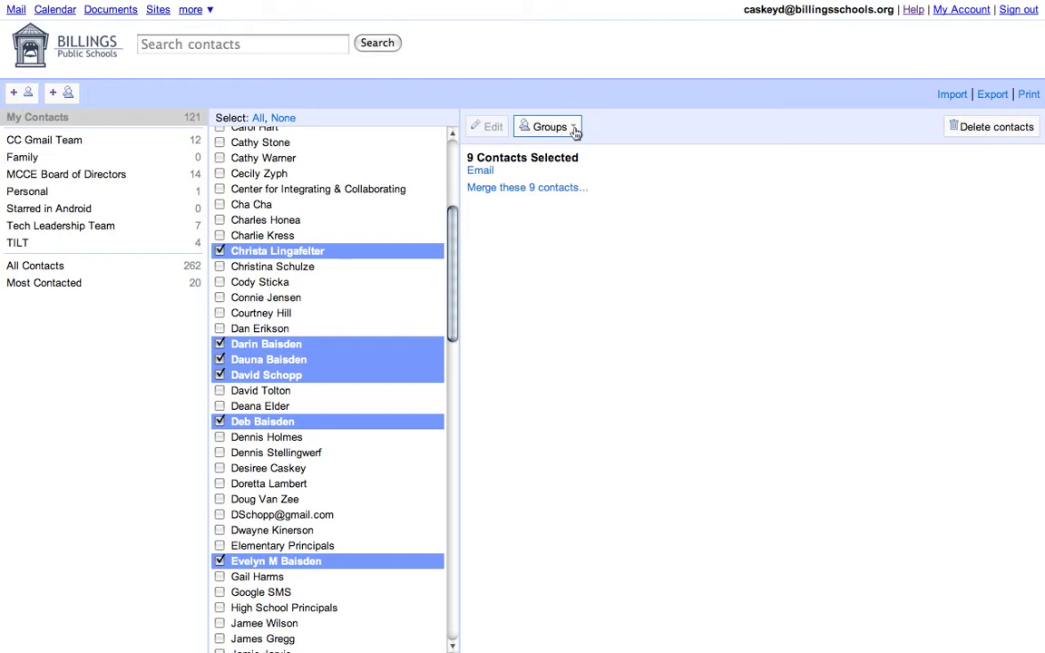
Add the checked contacts to the Family group from the Groups dropdown
{"action": "left_click", "coordinate": [549, 126]}
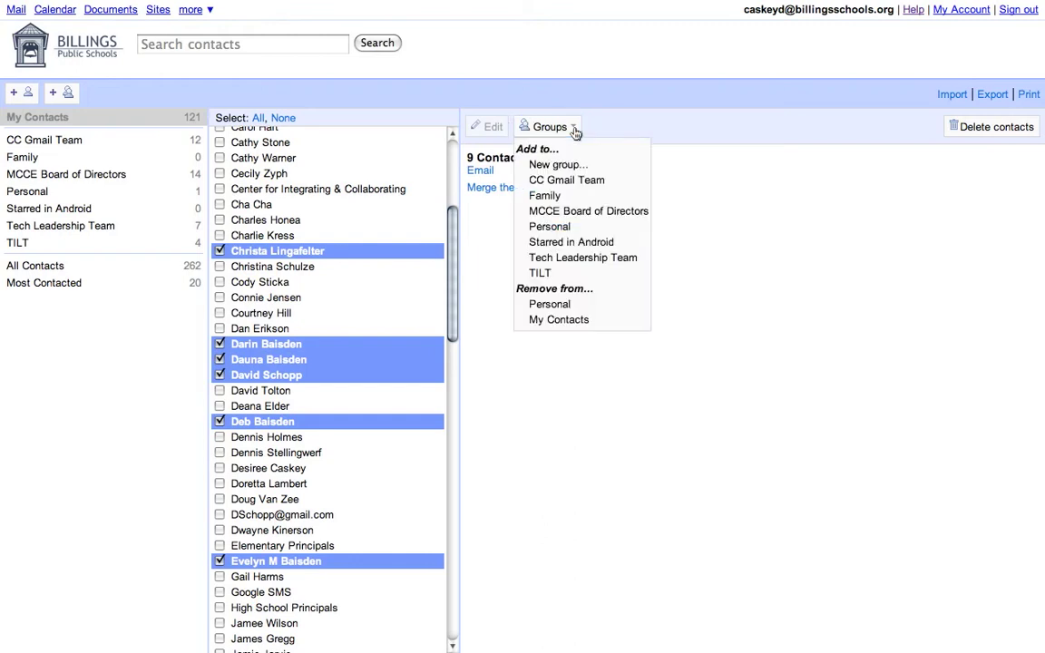
{"action": "mouse_move", "coordinate": [545, 195]}
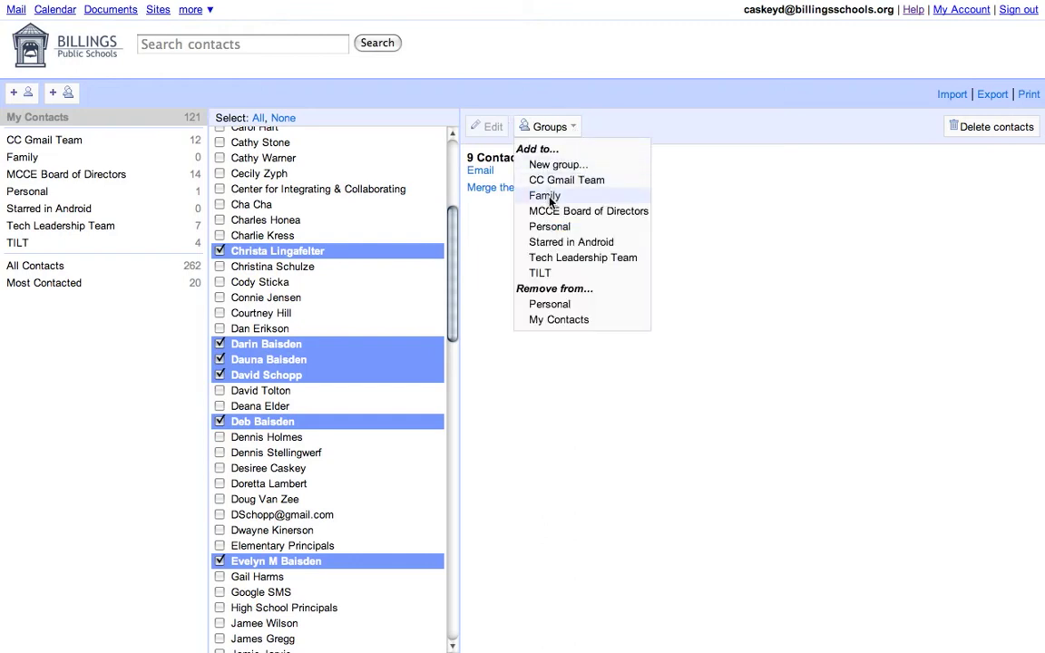
{"action": "left_click", "coordinate": [544, 196]}
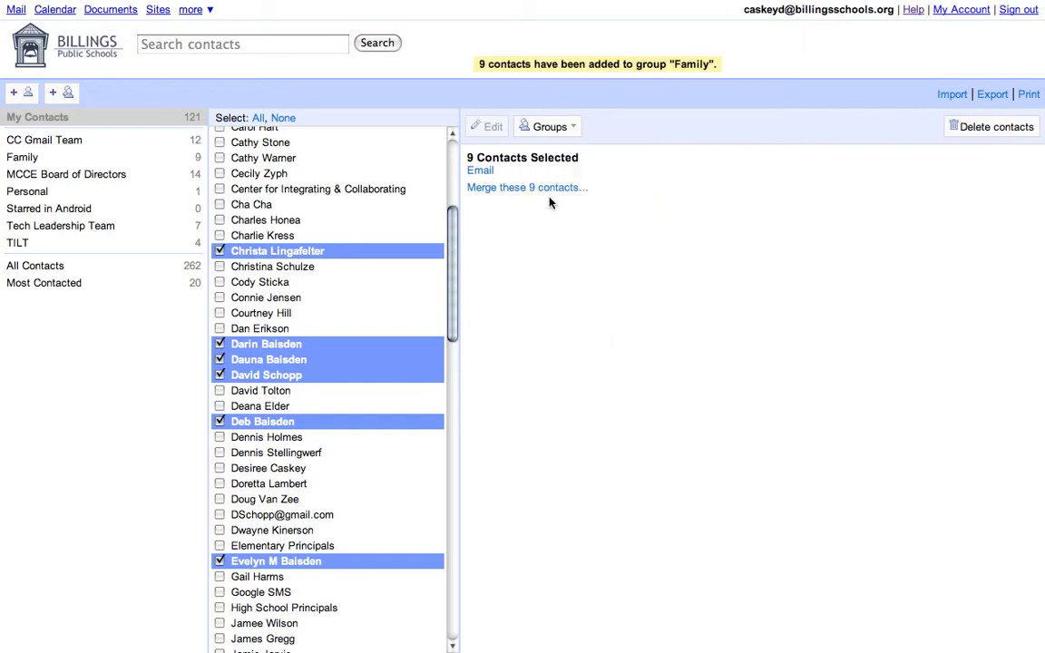
Reopen the Groups dropdown to verify Family appears under Remove from
{"action": "left_click", "coordinate": [548, 126]}
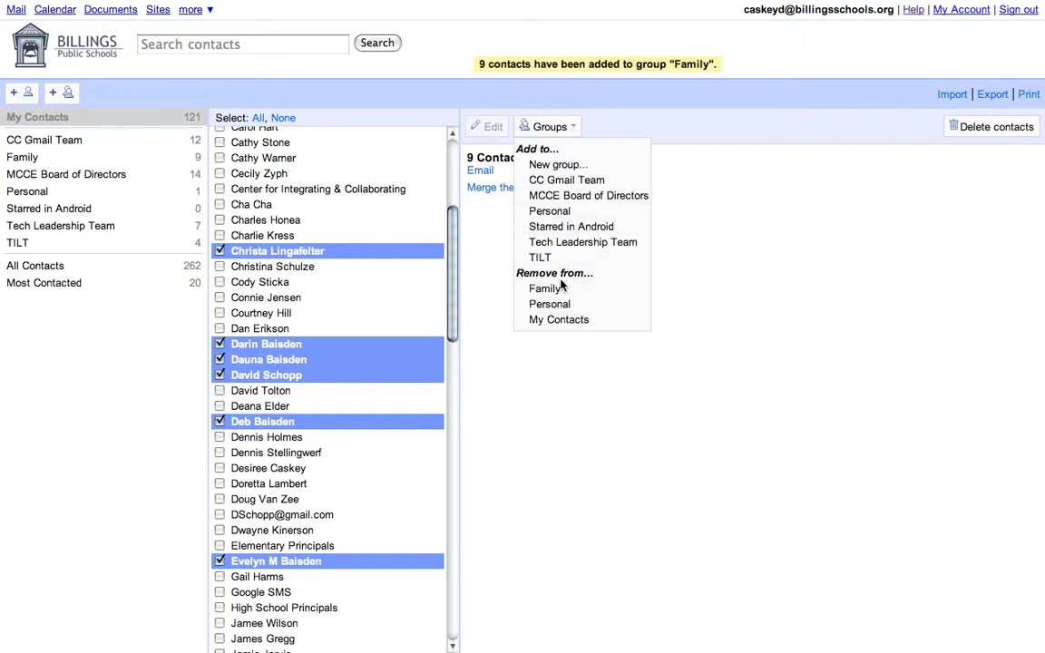
{"action": "mouse_move", "coordinate": [550, 304]}
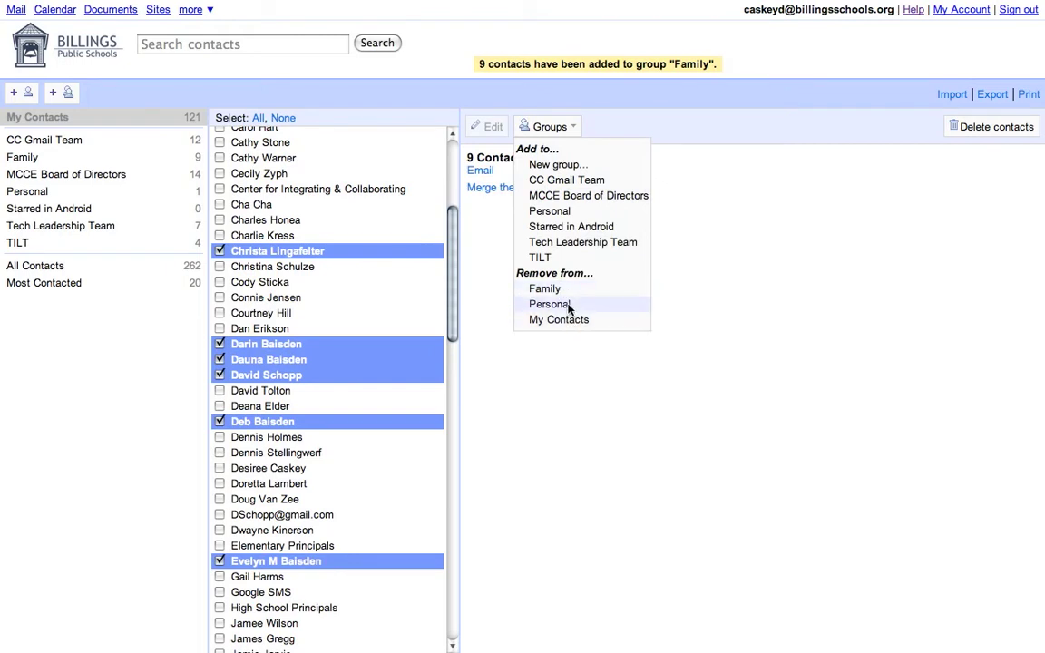
{"action": "mouse_move", "coordinate": [545, 288]}
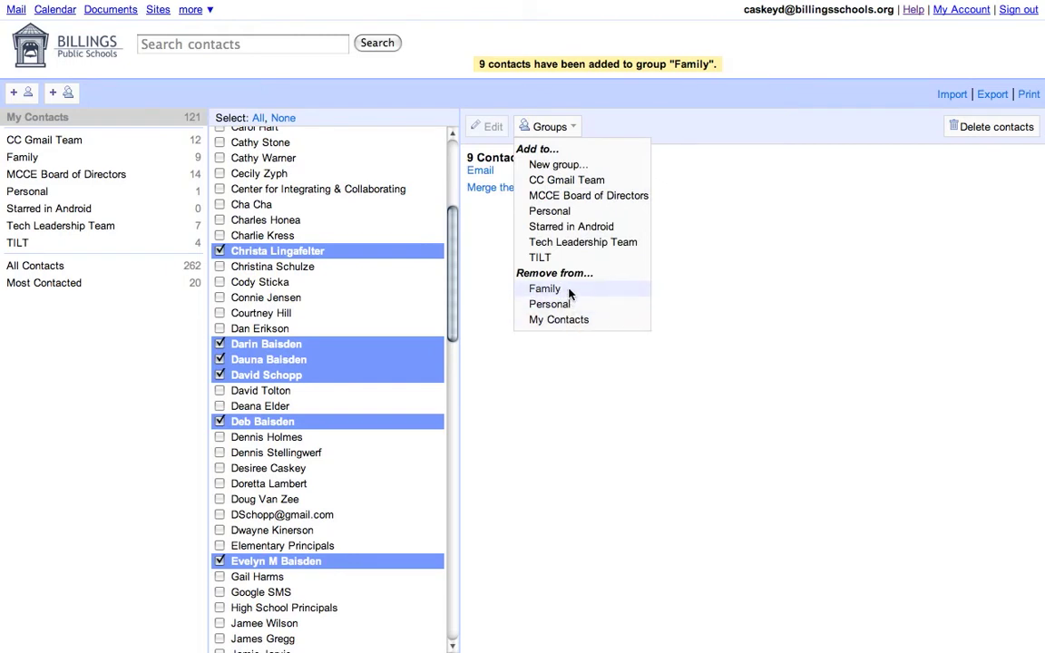
{"action": "mouse_move", "coordinate": [558, 164]}
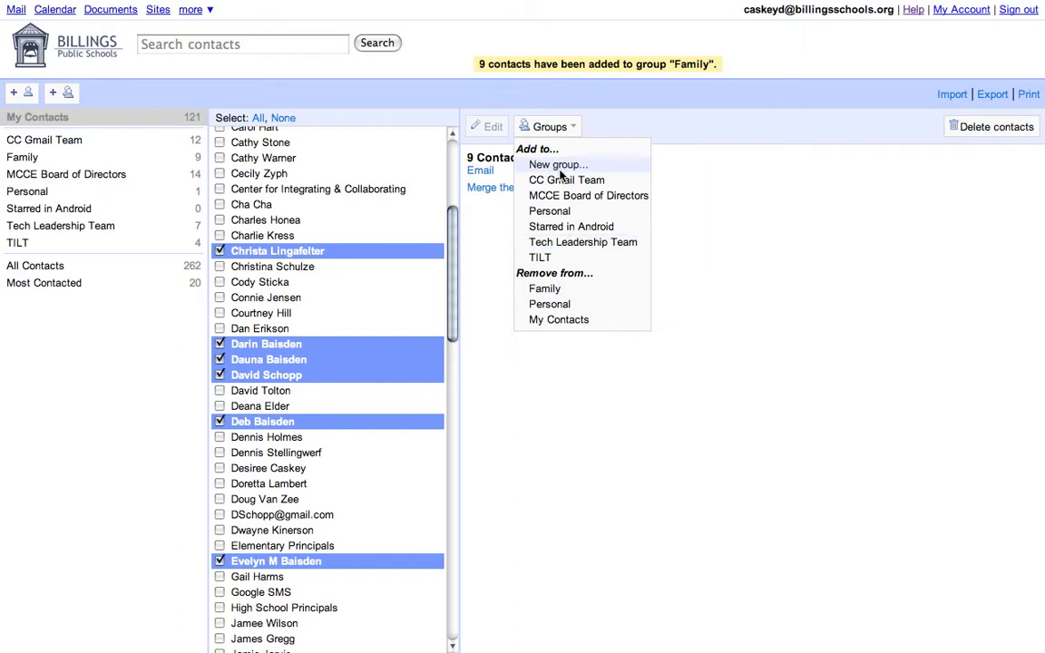